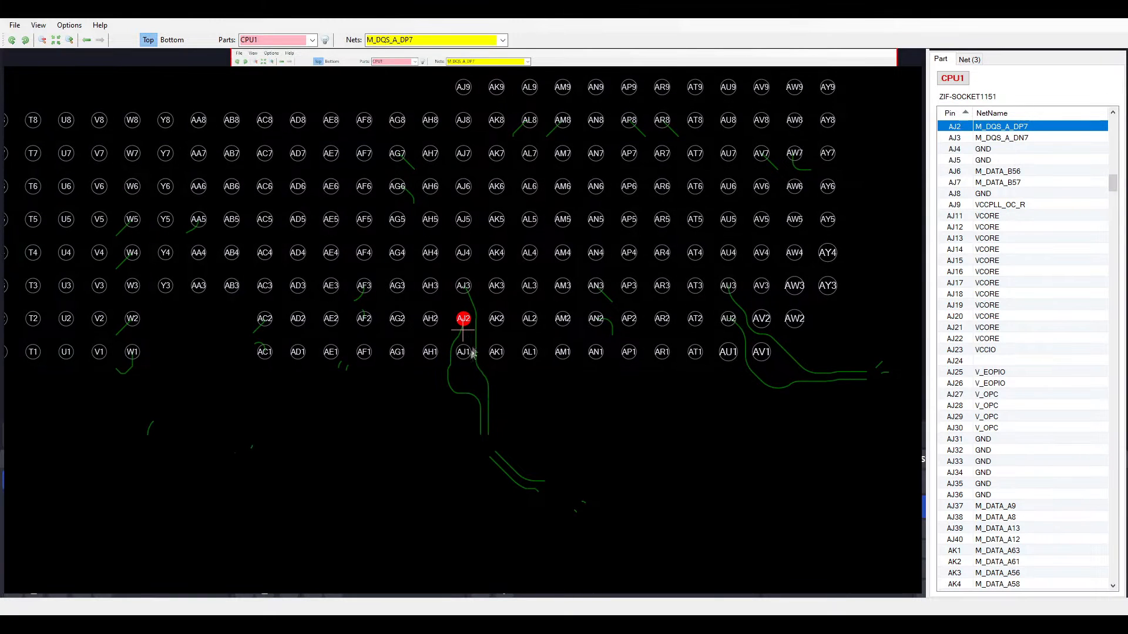
- Scroll the CPU1 pin list toward AJ3 on net M_DQS_A_DN7
scroll("up", 3)
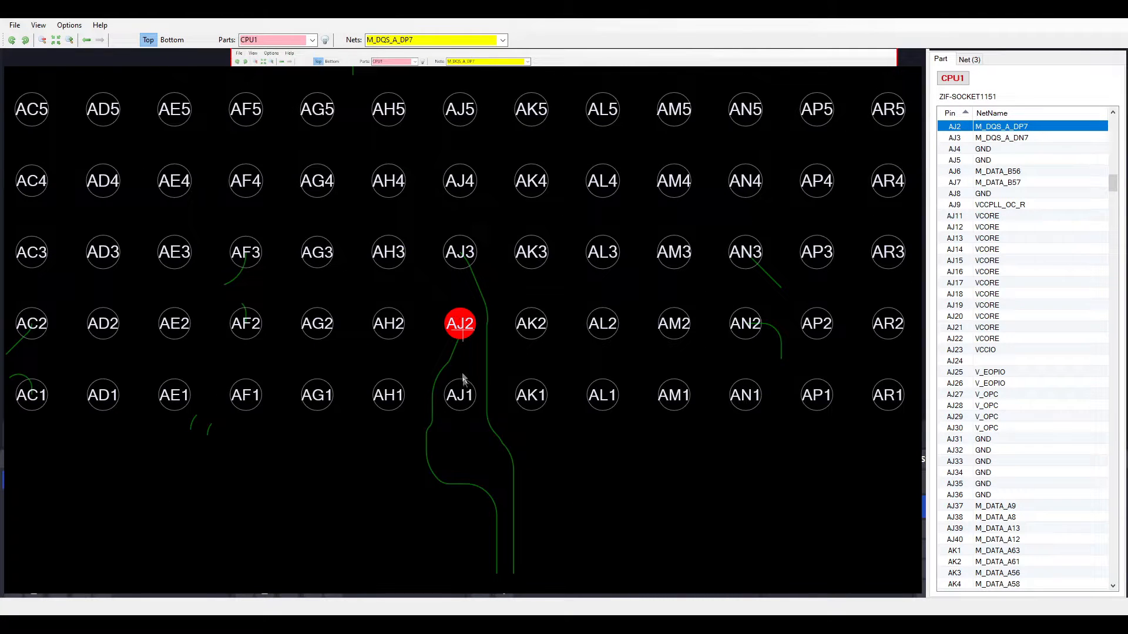
mouse_move(548, 271)
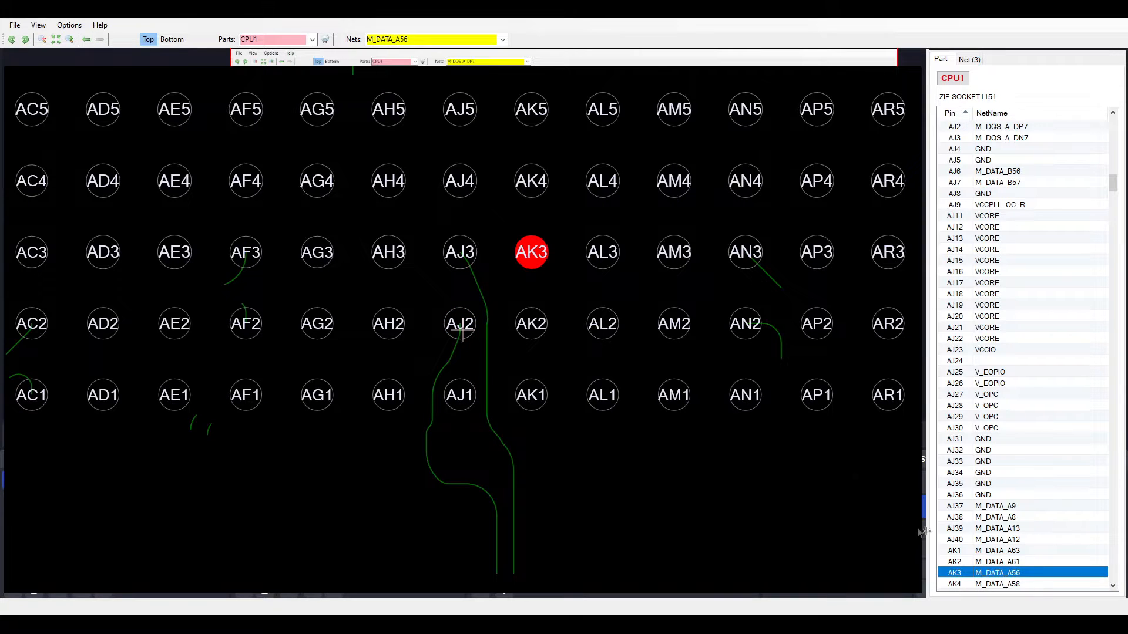
mouse_move(939, 571)
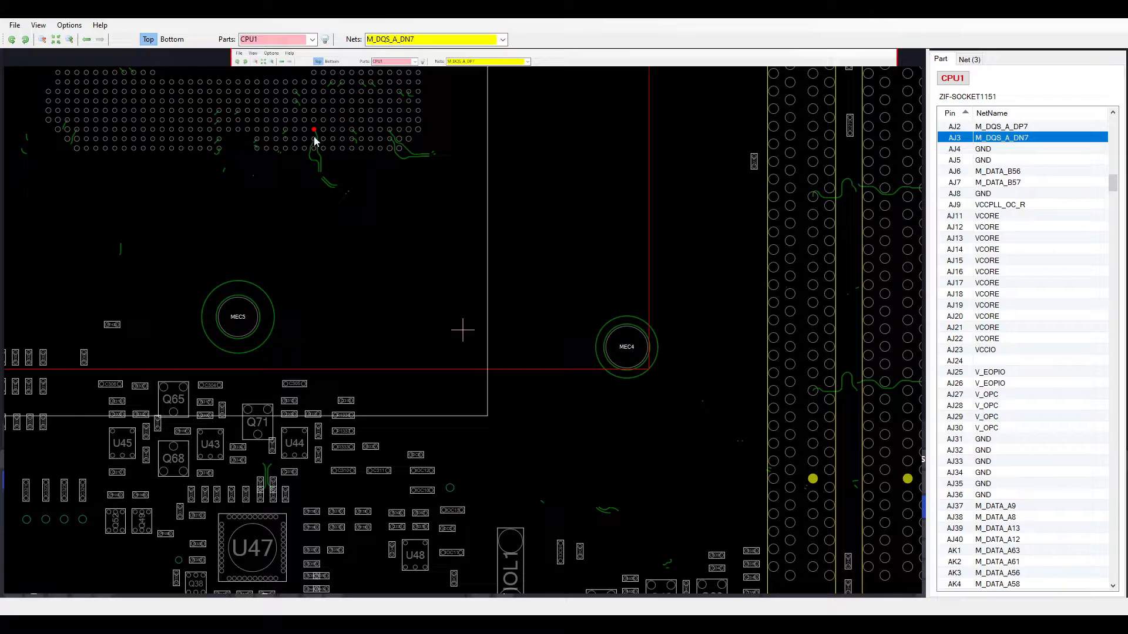
- Select pin AJ2 (M_DQS_A_DP7) in the CPU1 pin list and zoom into its socket area
left_click(1007, 126)
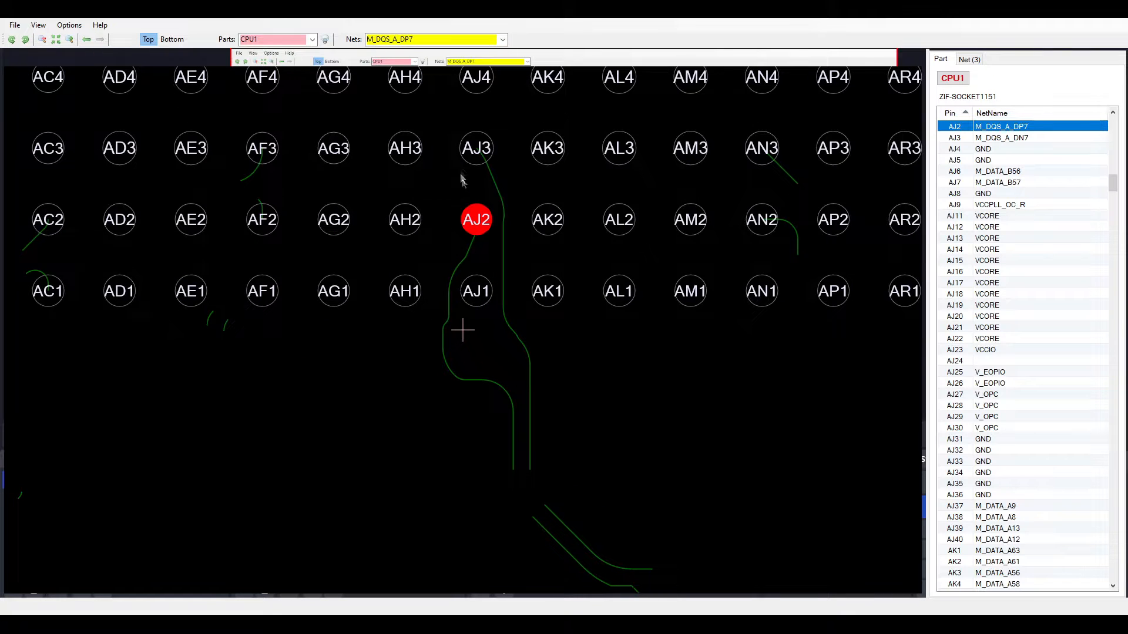
mouse_move(522, 368)
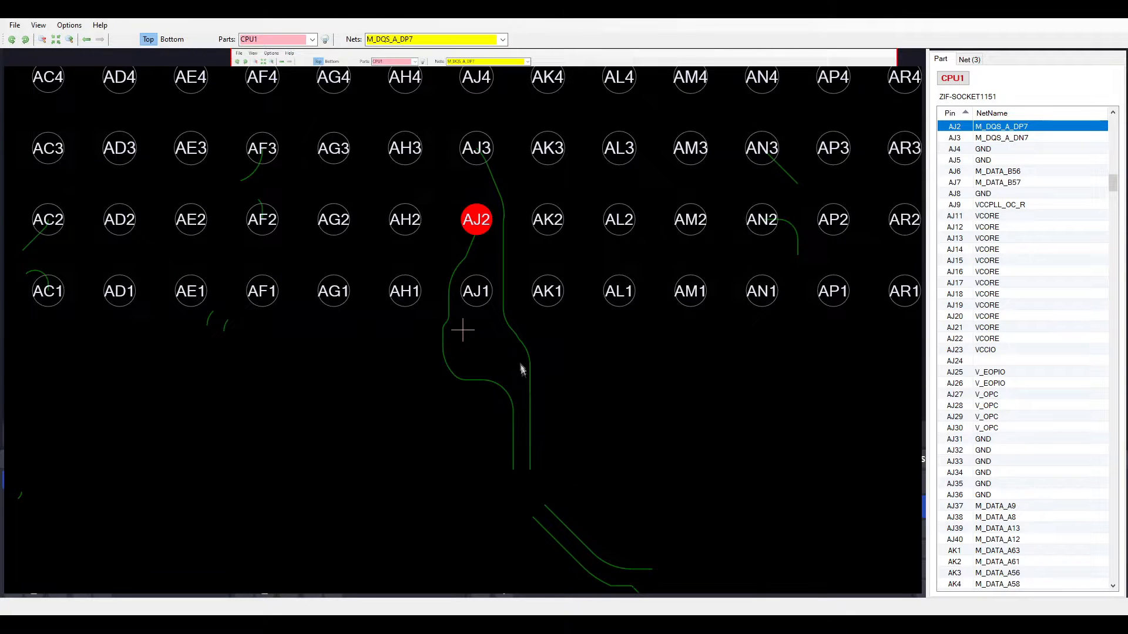
scroll("down", 3)
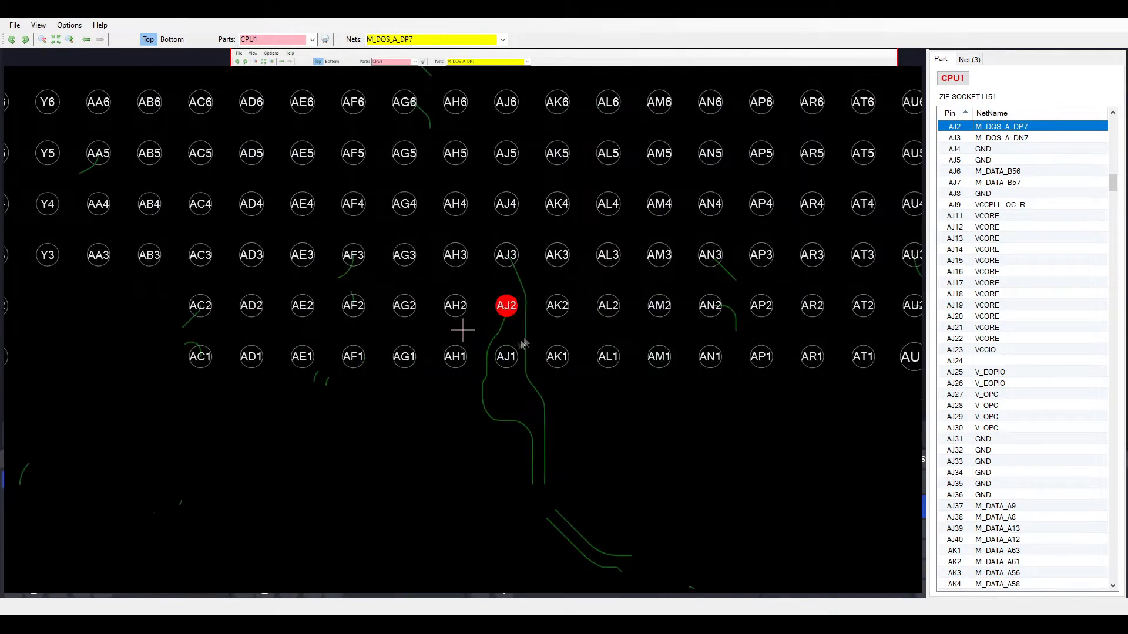
mouse_move(503, 270)
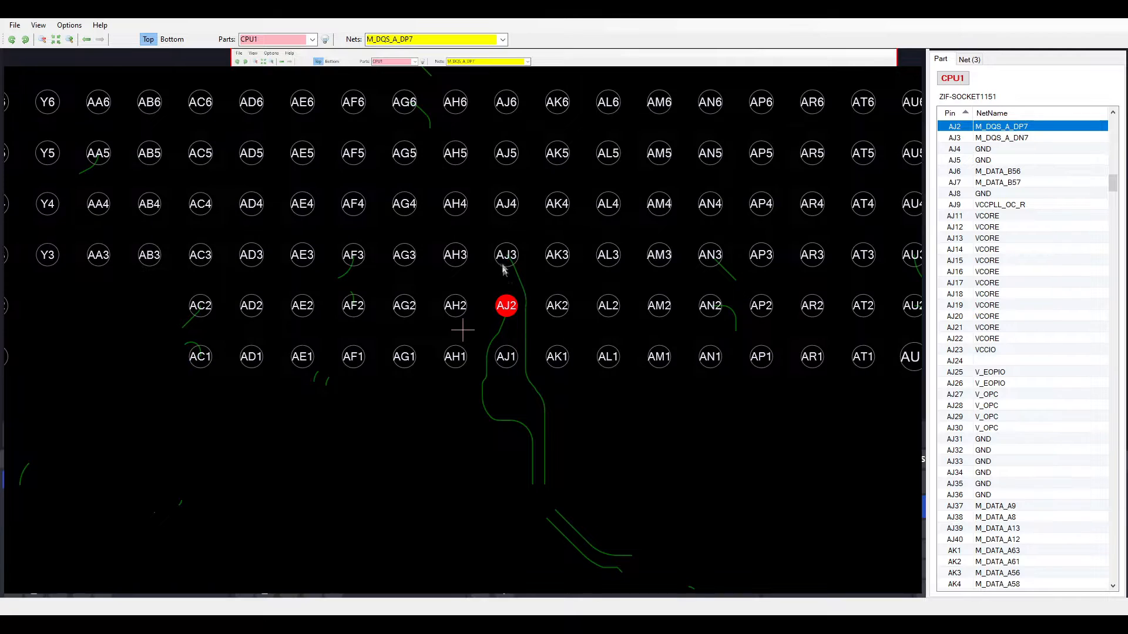
mouse_move(512, 317)
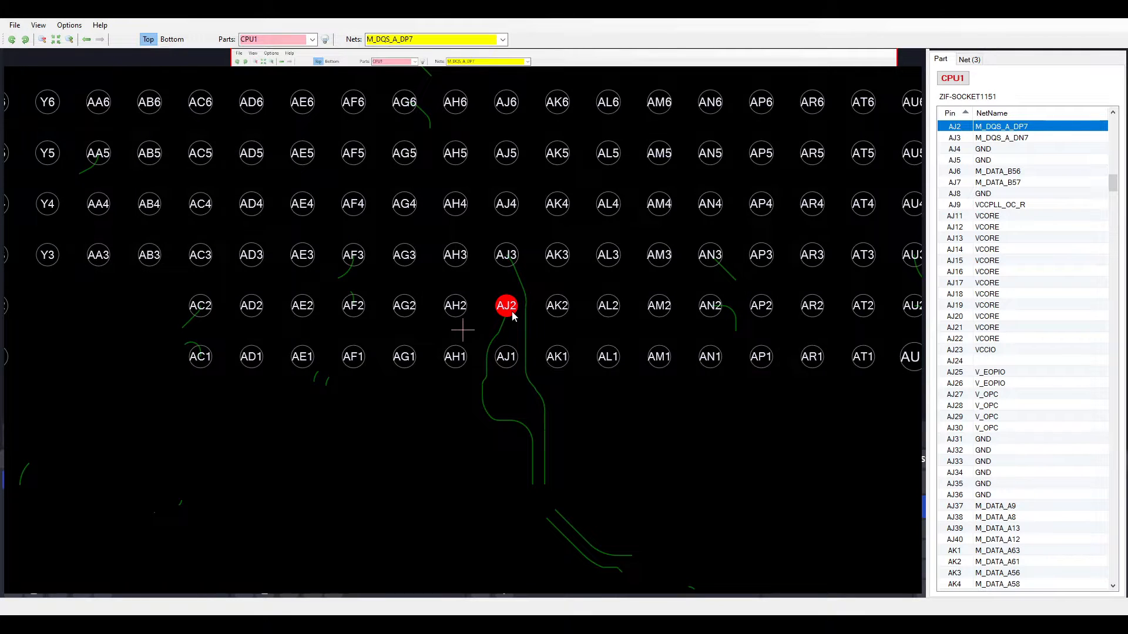
mouse_move(514, 279)
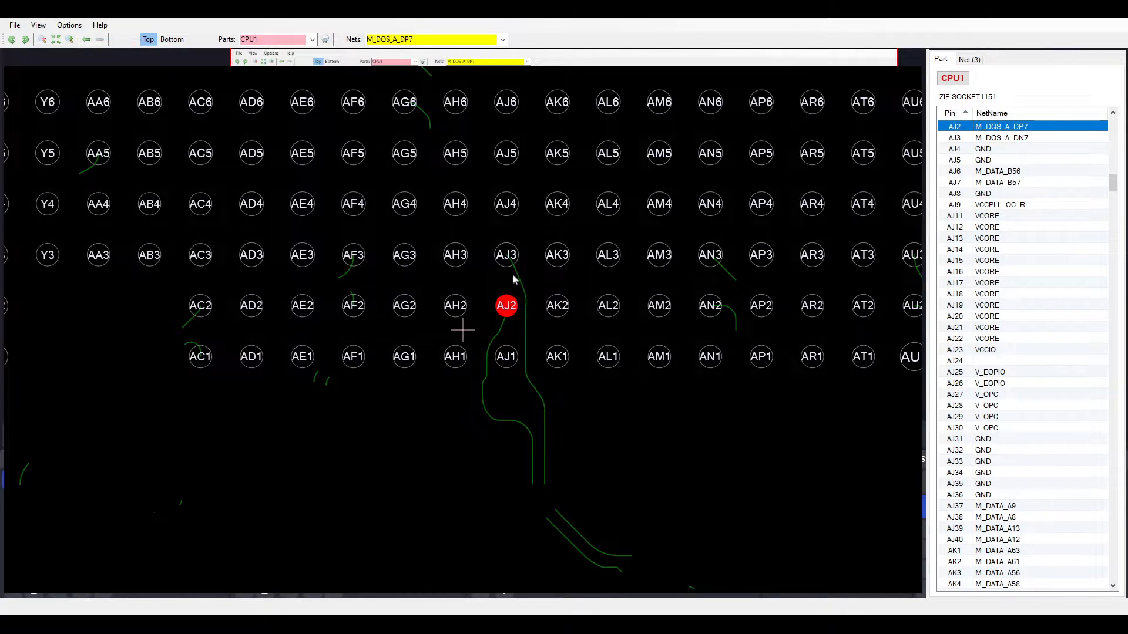
mouse_move(507, 261)
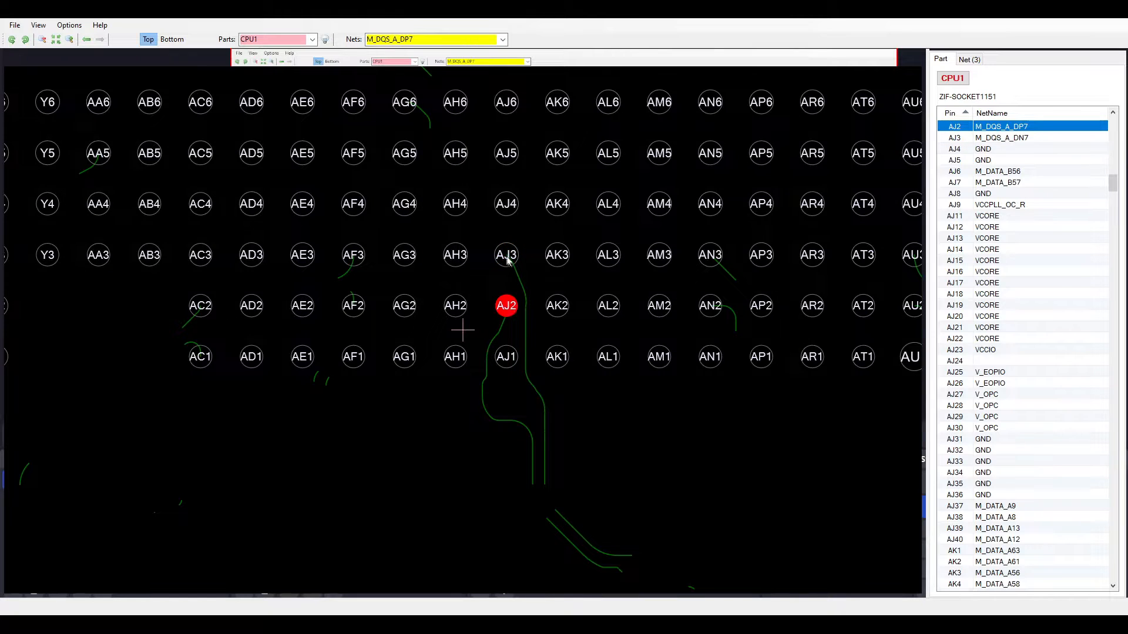
- Highlight pin AJ2's net on the board and zoom out to the CPU1 socket's bottom rows
left_click(997, 573)
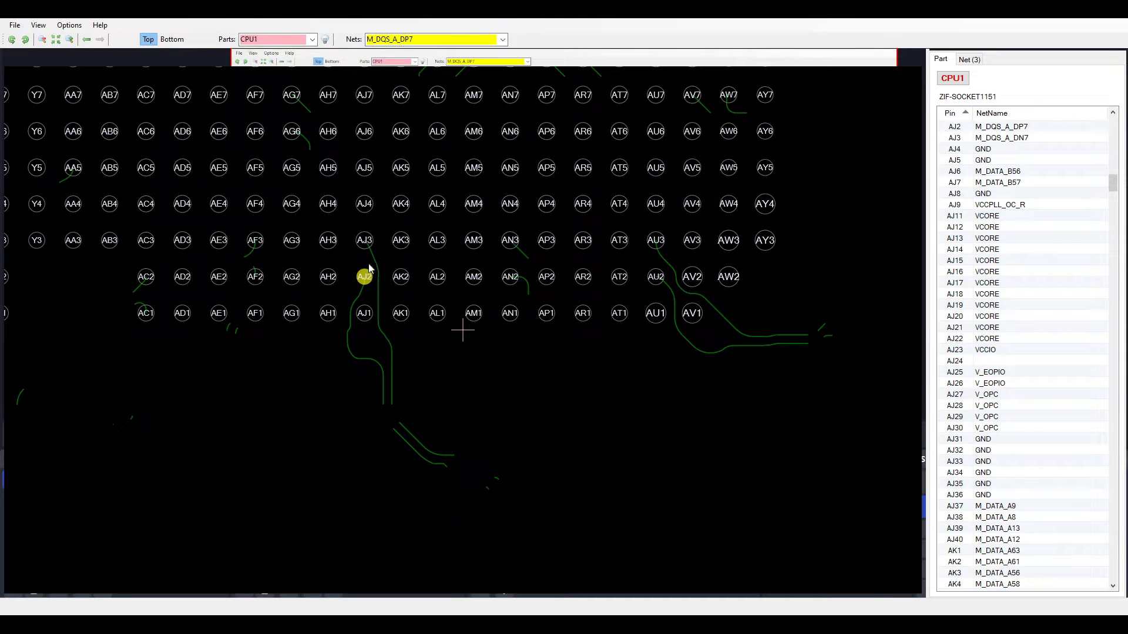
left_click(364, 241)
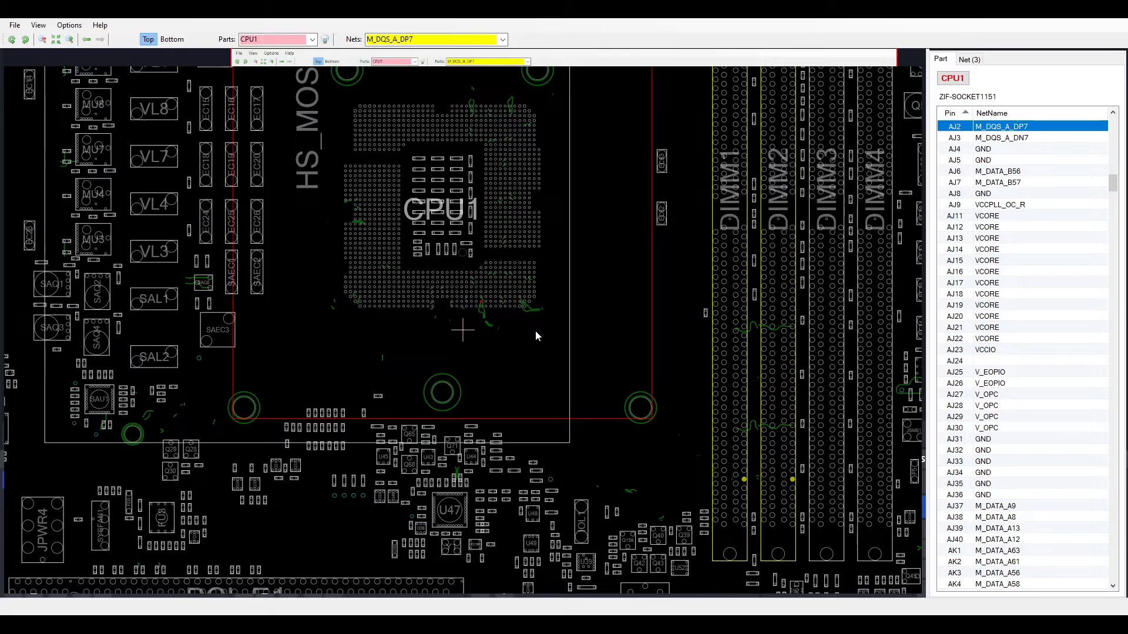
mouse_move(586, 300)
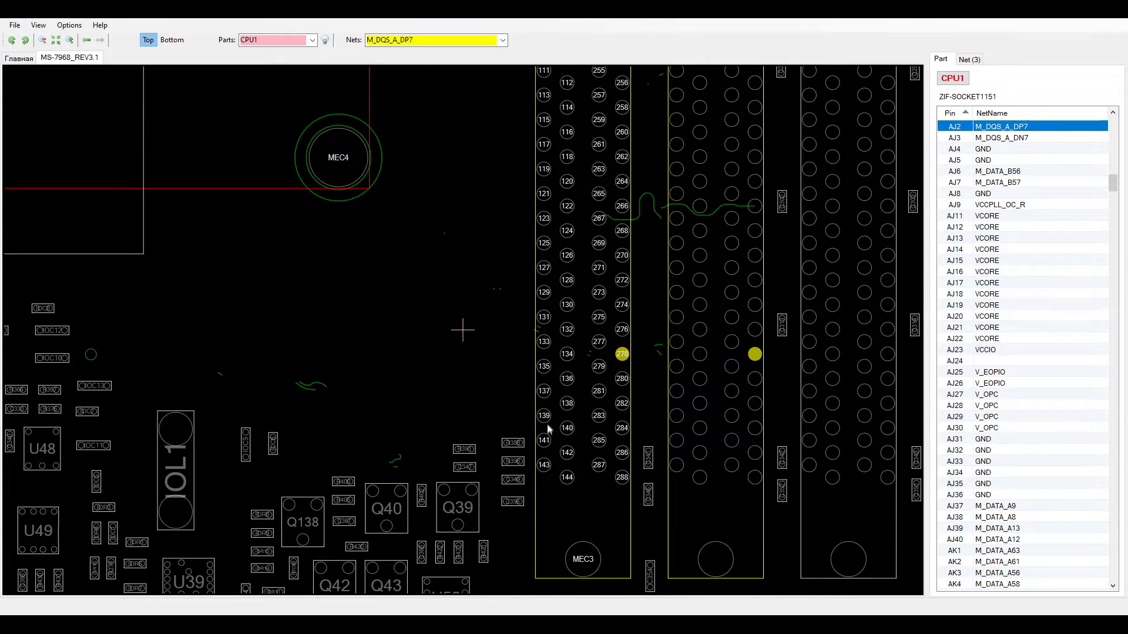
- Select the DIMM1 memory slot on the board to list its pins
left_click(544, 342)
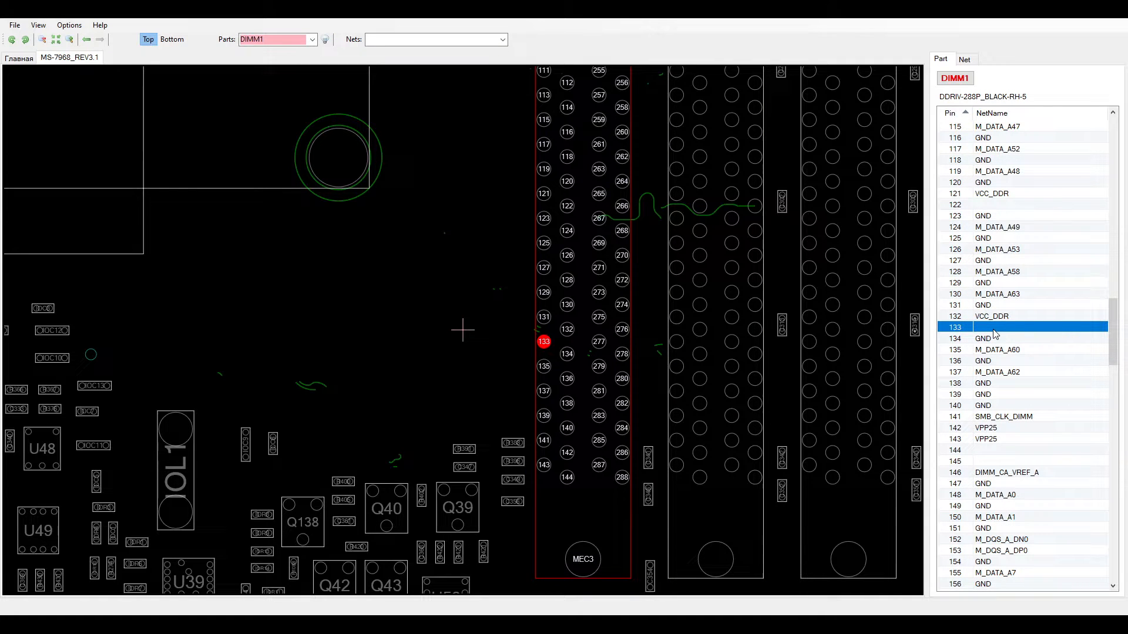
mouse_move(991, 329)
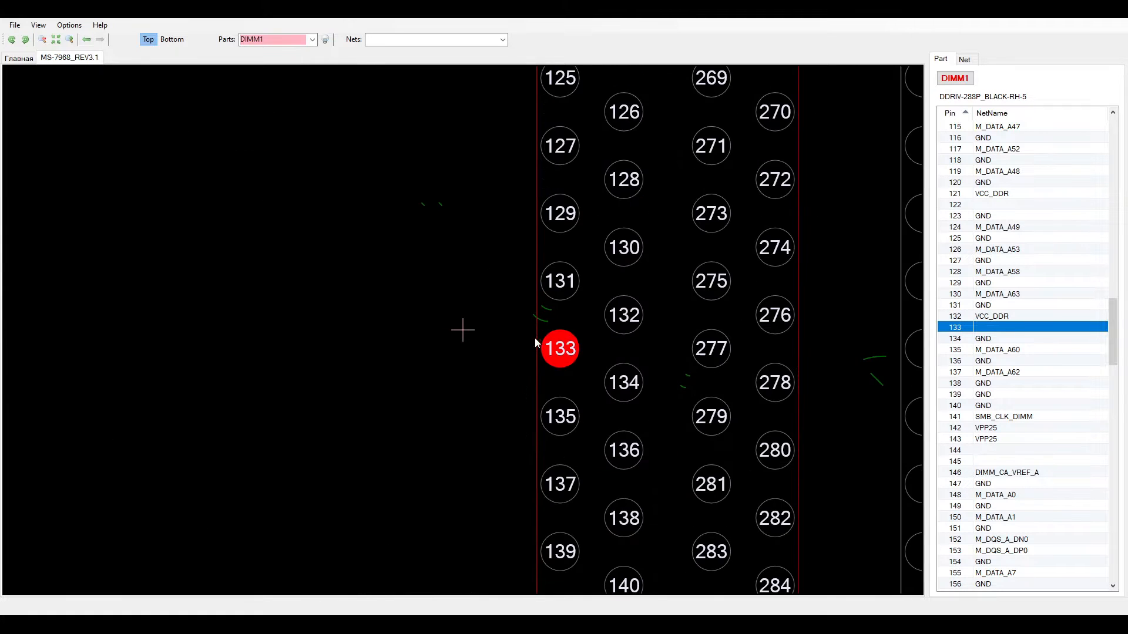
mouse_move(554, 324)
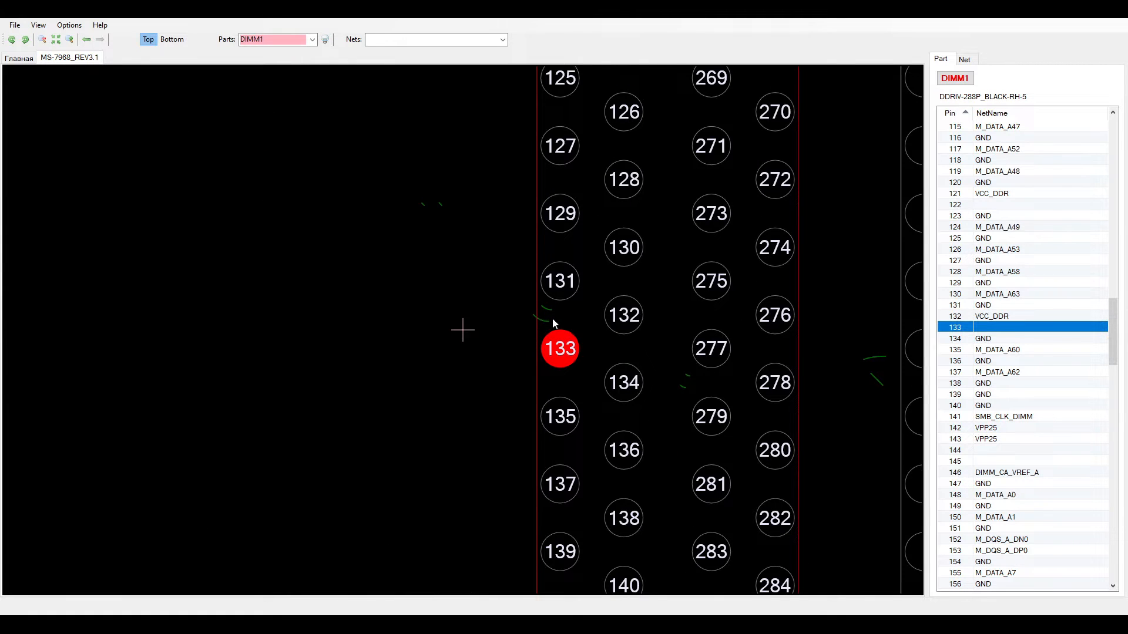
mouse_move(542, 315)
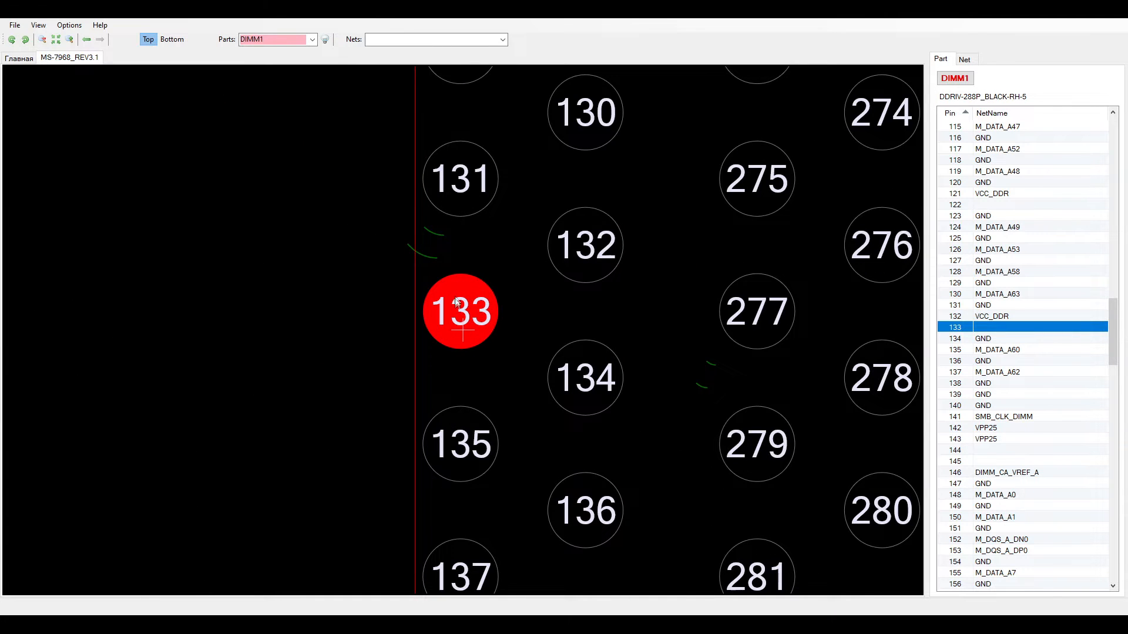
mouse_move(446, 338)
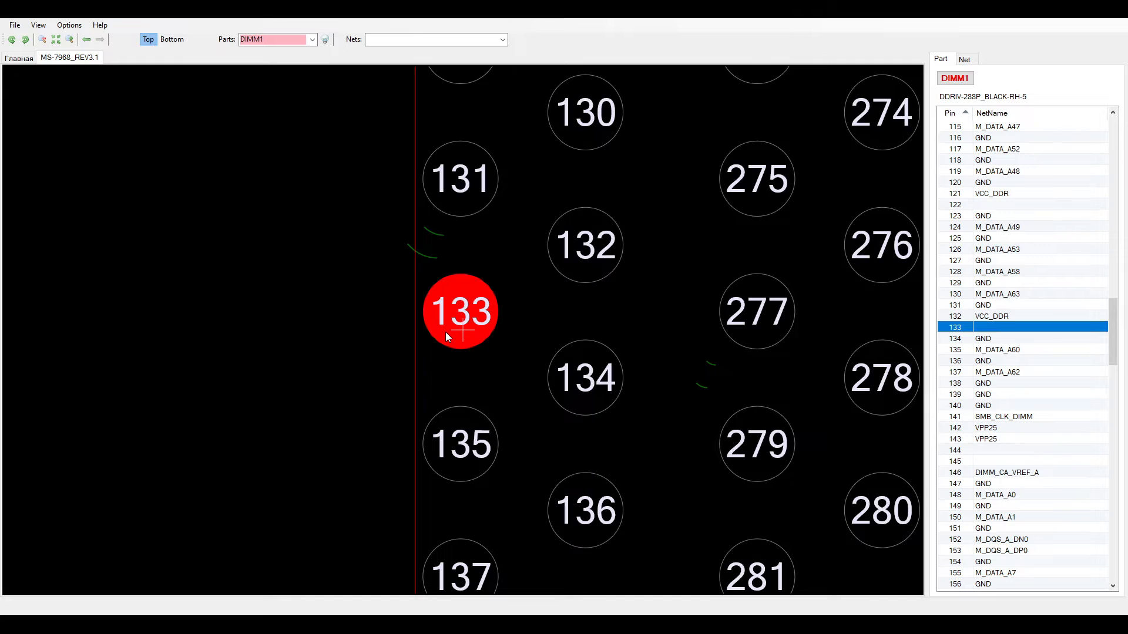
mouse_move(497, 273)
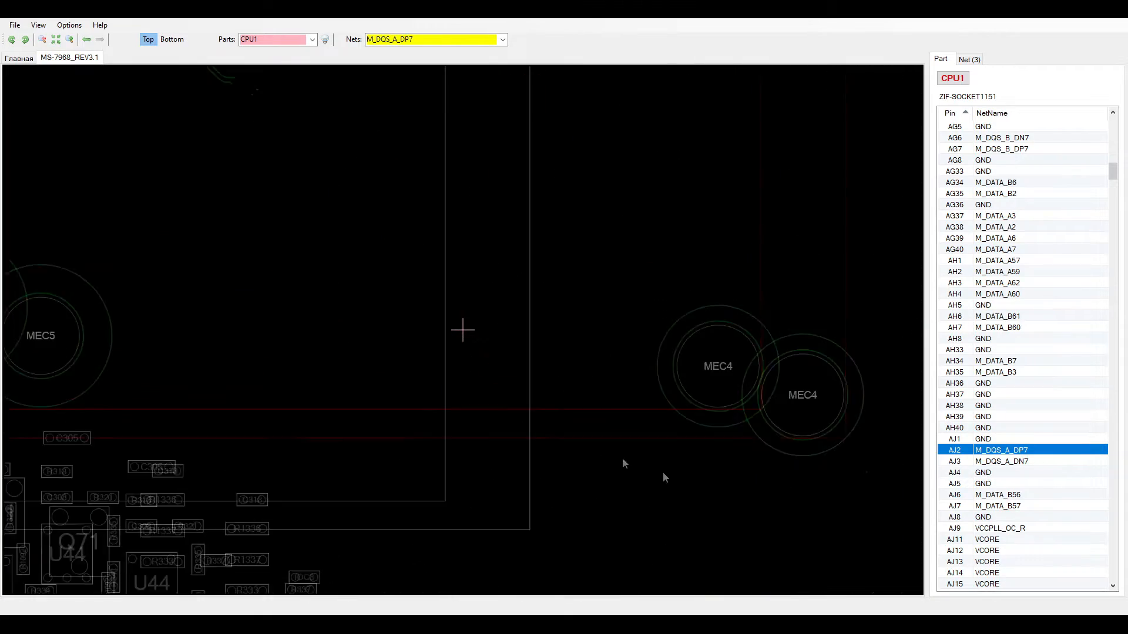
- Select CPU1 pin AJ3 (M_DQS_A_DN7) so the board view jumps to its socket pad
left_click(1000, 461)
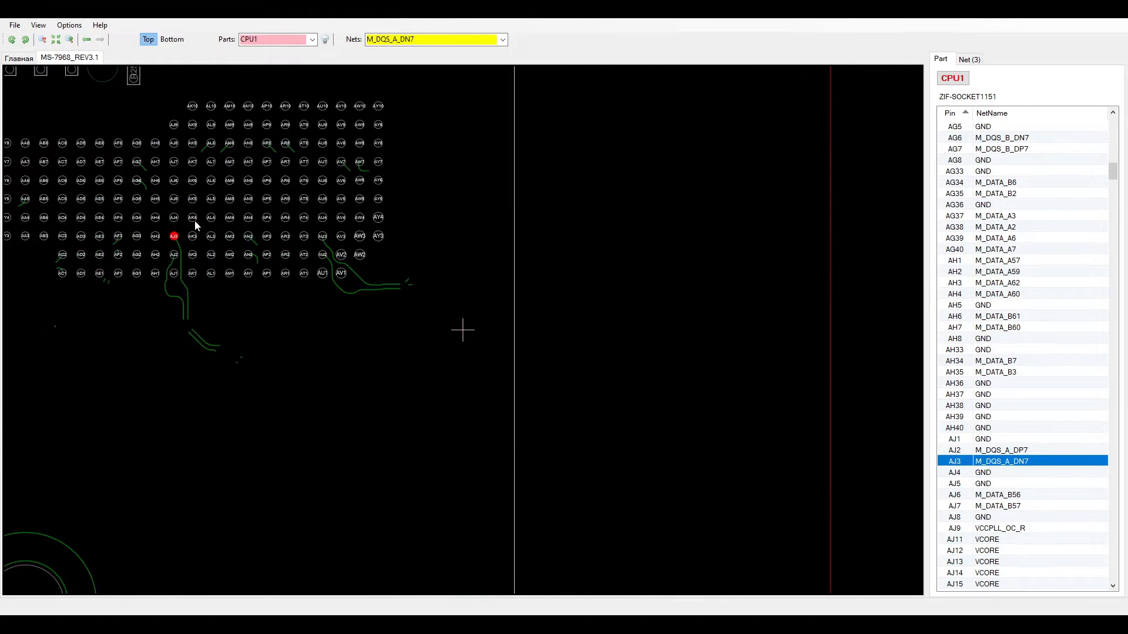
mouse_move(431, 442)
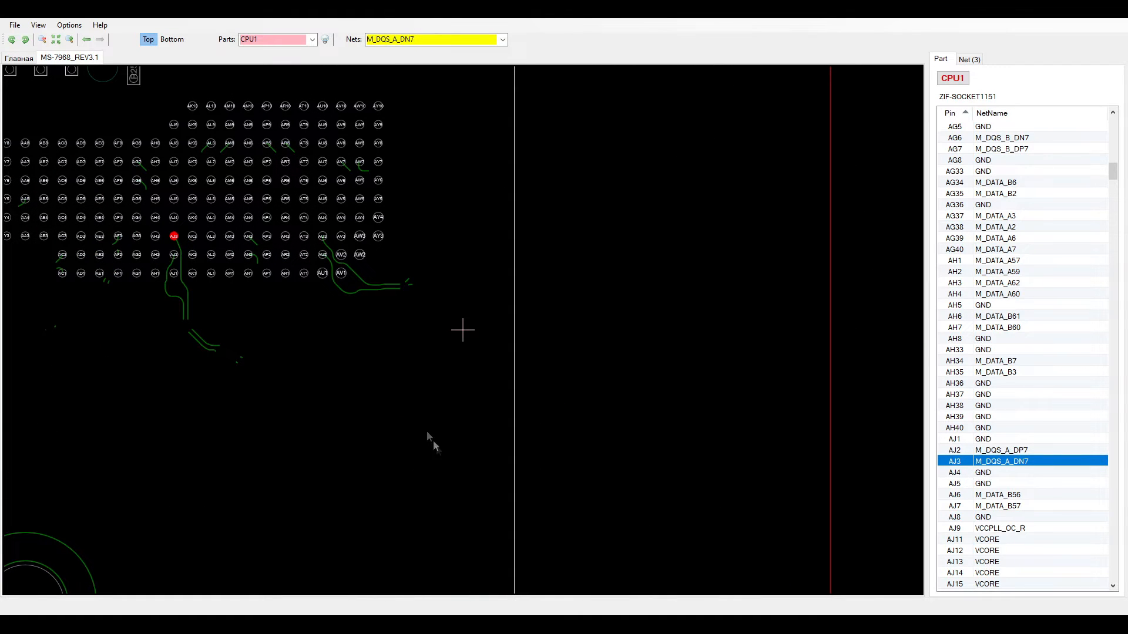
mouse_move(424, 428)
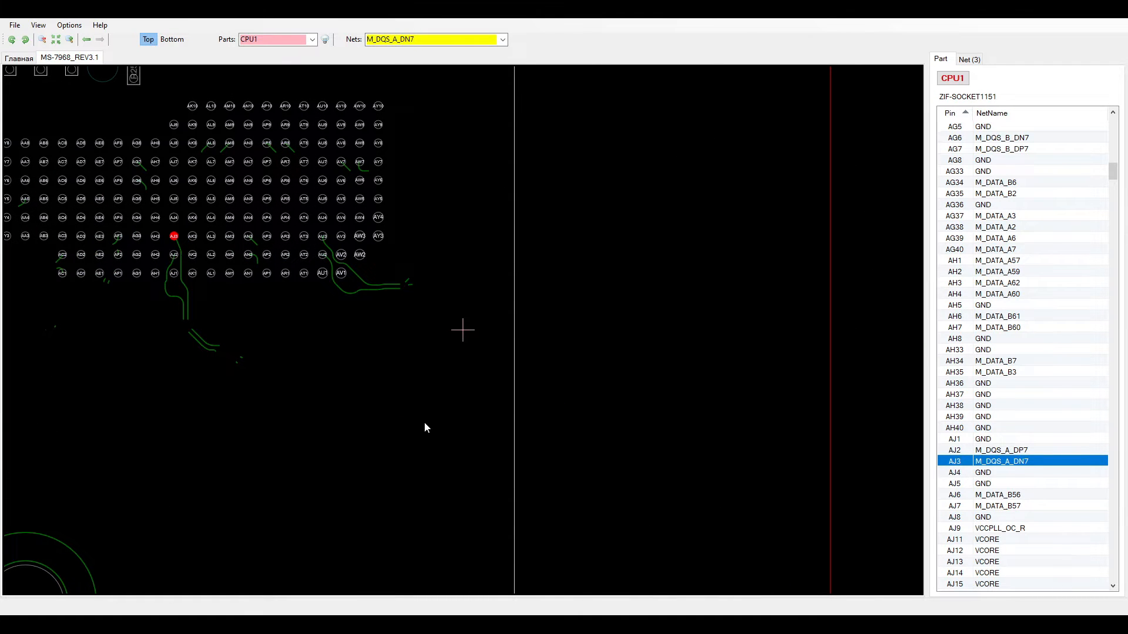